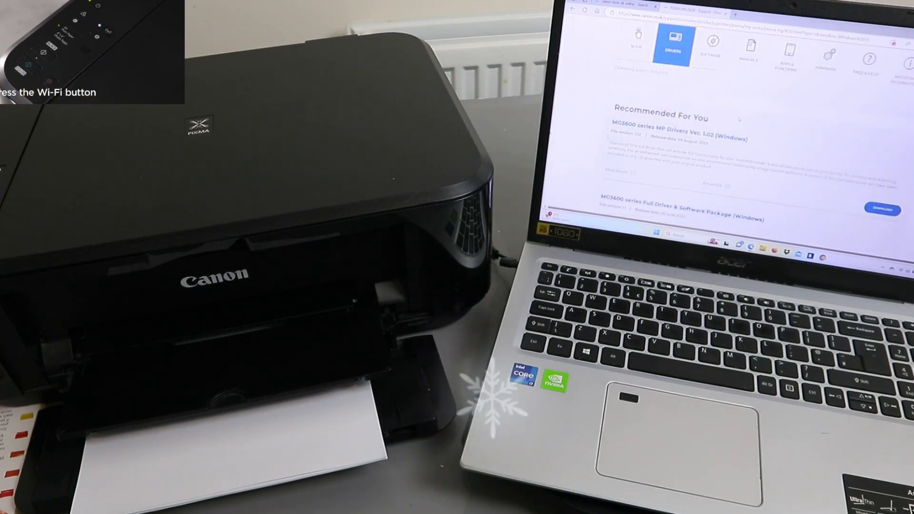
- Download the MG3600 series Full Driver & Software Package for Windows from the Canon drivers list
{"action": "left_click", "coordinate": [671, 50]}
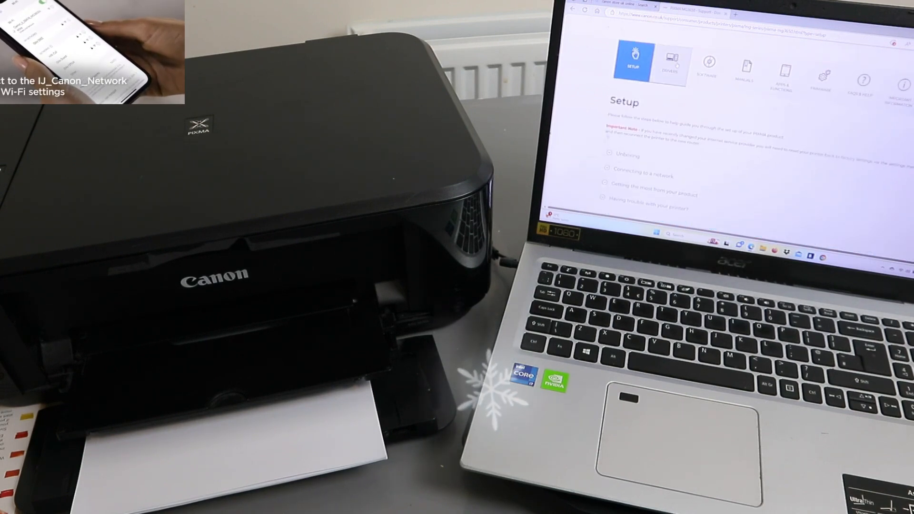
{"action": "left_click", "coordinate": [674, 64]}
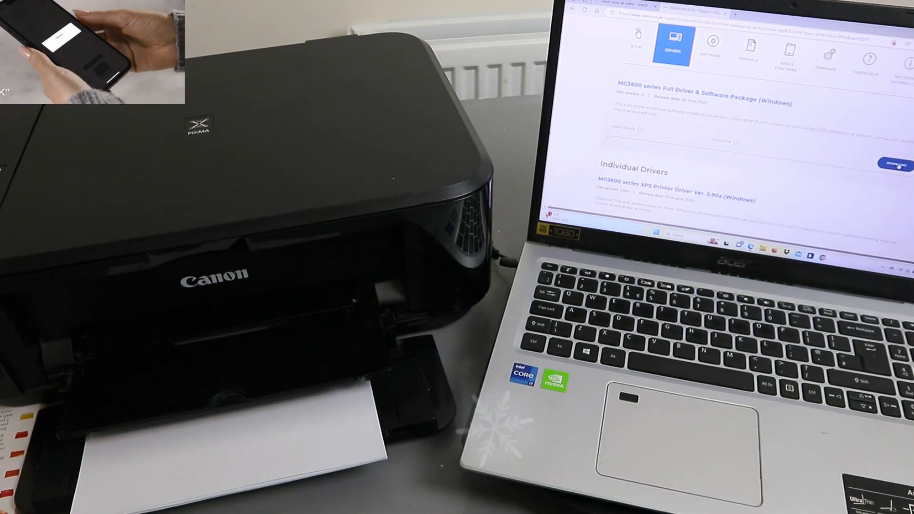
{"action": "left_click", "coordinate": [894, 165]}
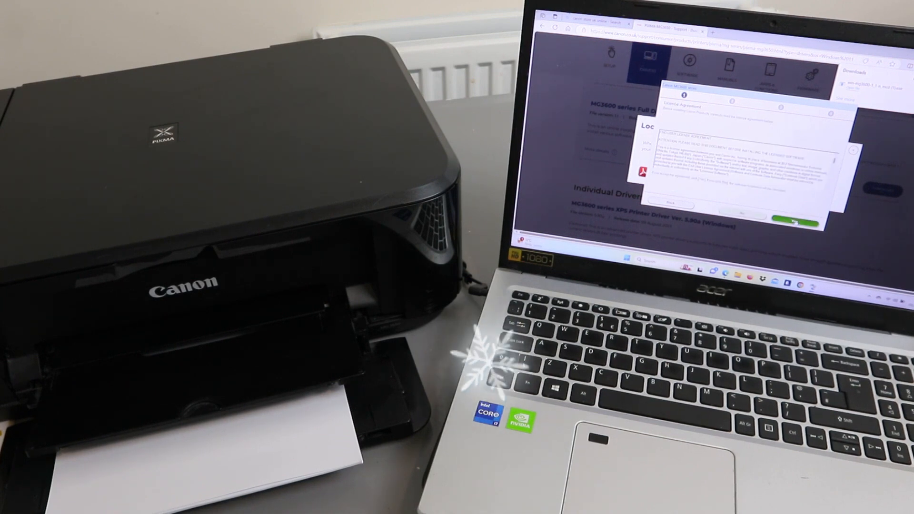
- Accept the license agreement and the Extended Survey Program prompt to reach the network printer list
{"action": "left_click", "coordinate": [791, 217]}
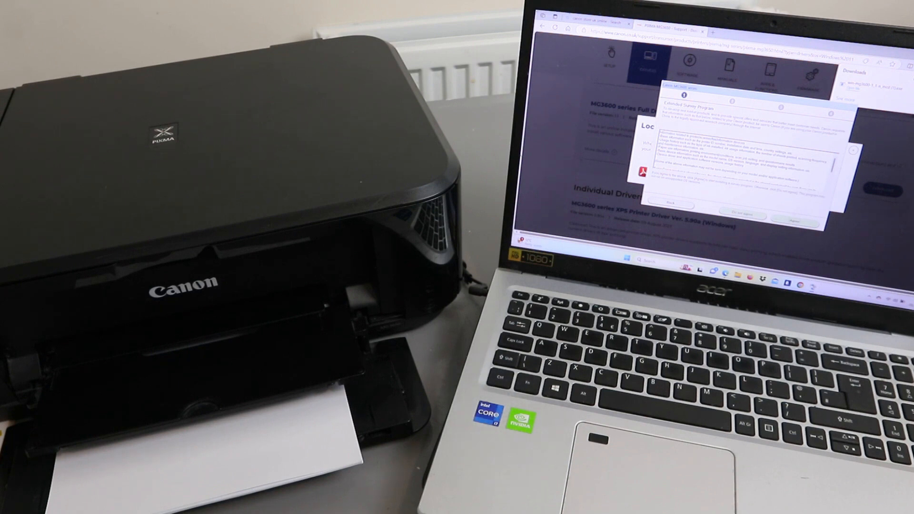
{"action": "left_click", "coordinate": [793, 219]}
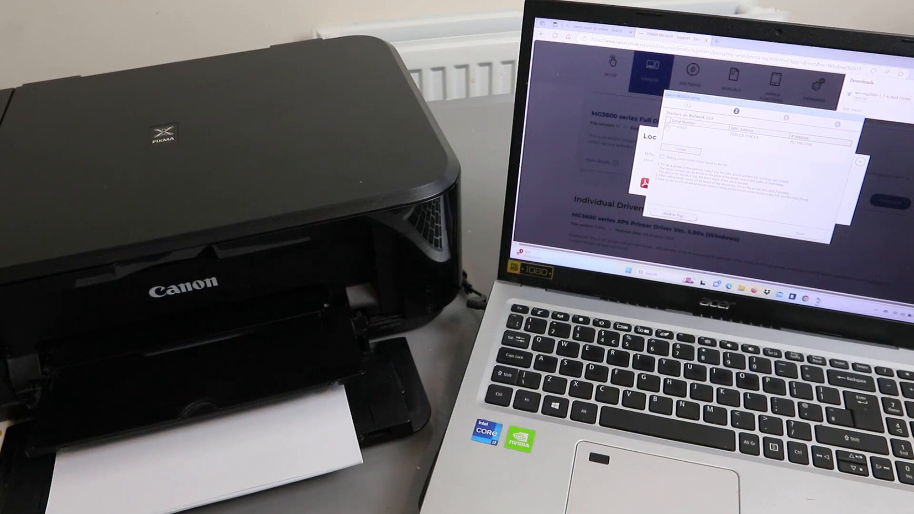
{"action": "left_click", "coordinate": [728, 136]}
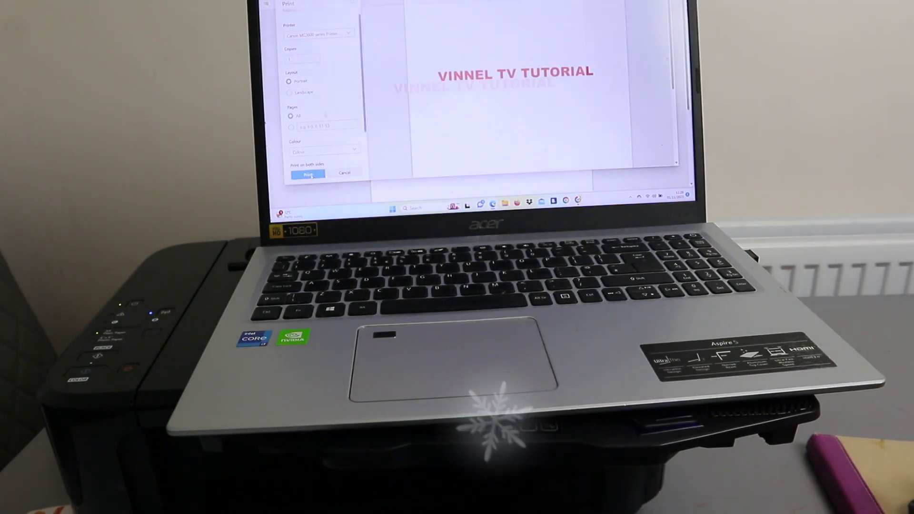
- Print the VINNEL TV TUTORIAL document on the Canon MG3600 series printer
{"action": "left_click", "coordinate": [308, 174]}
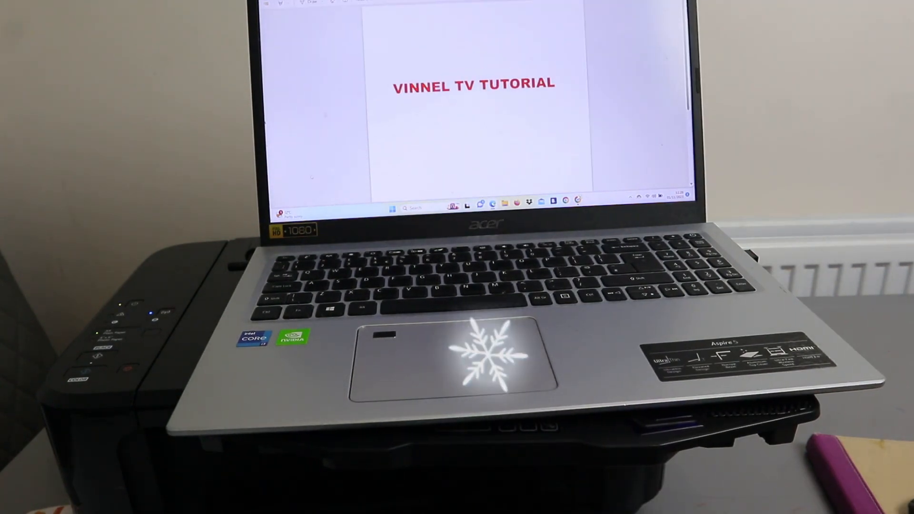